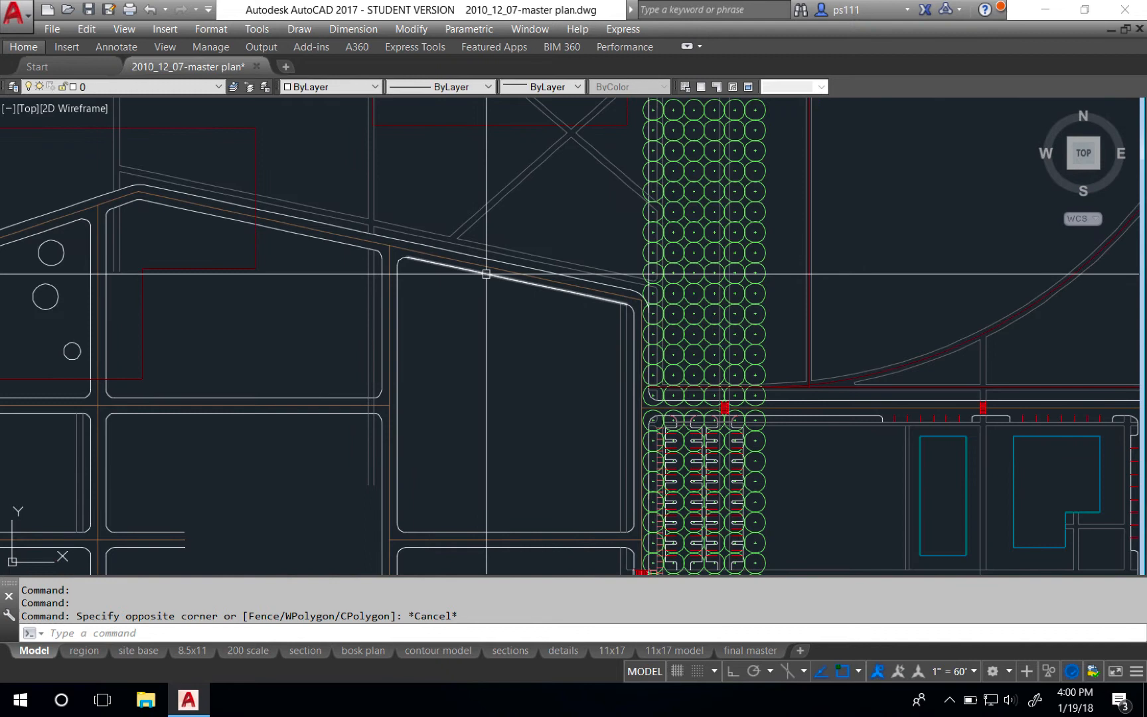
Align the UCS to the roadway line and draw an ortho rectangle above it
left_click(515, 280)
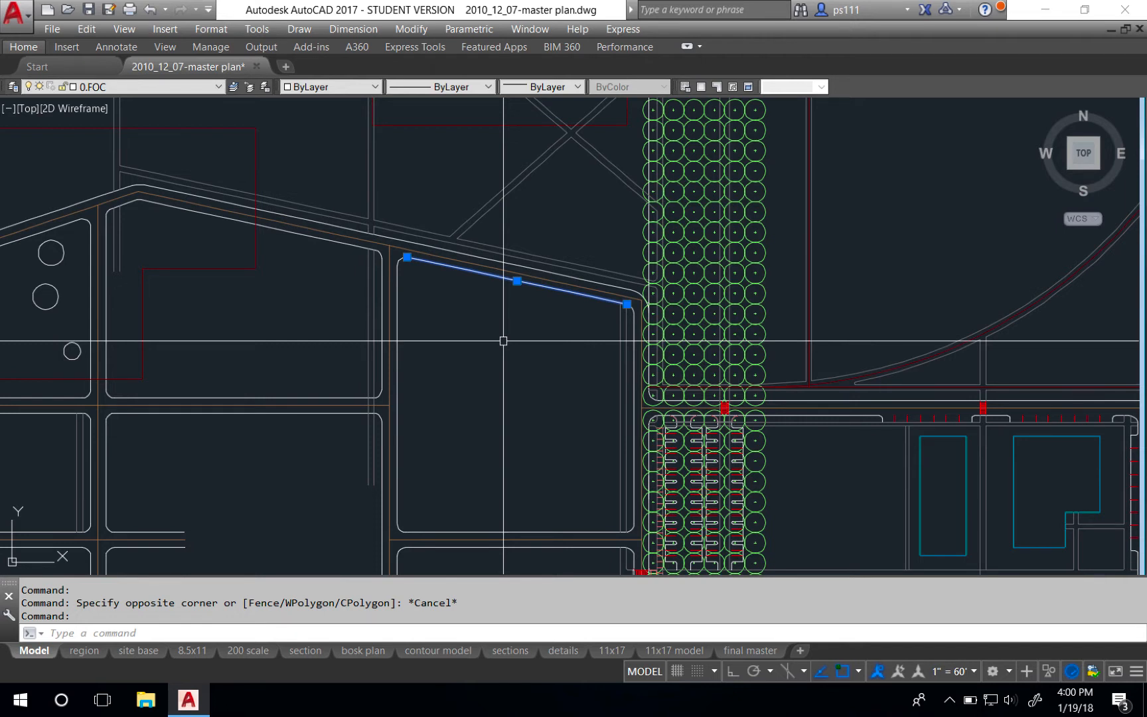
key("Escape")
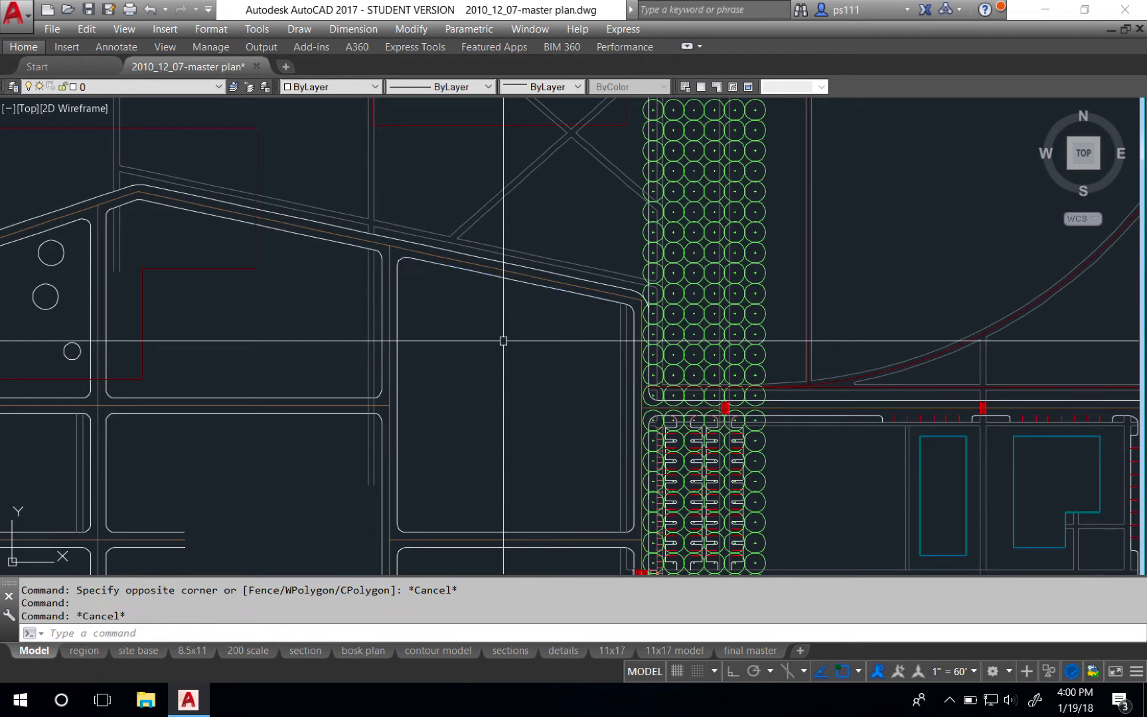
type("UCS")
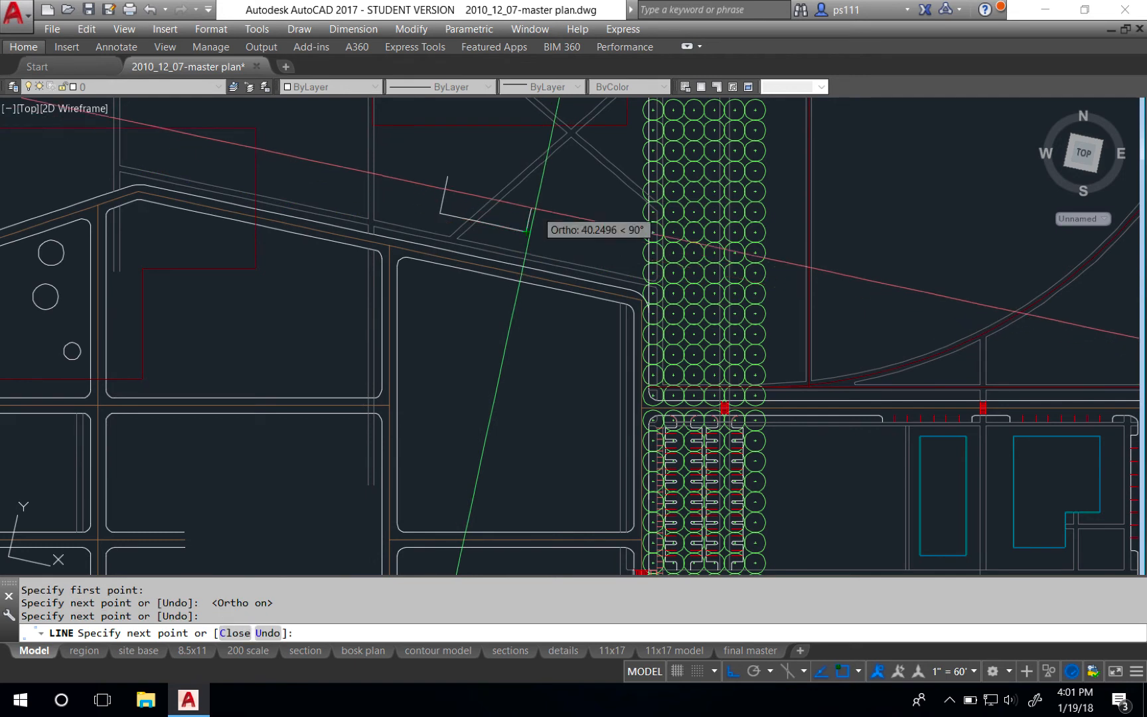
left_click(411, 175)
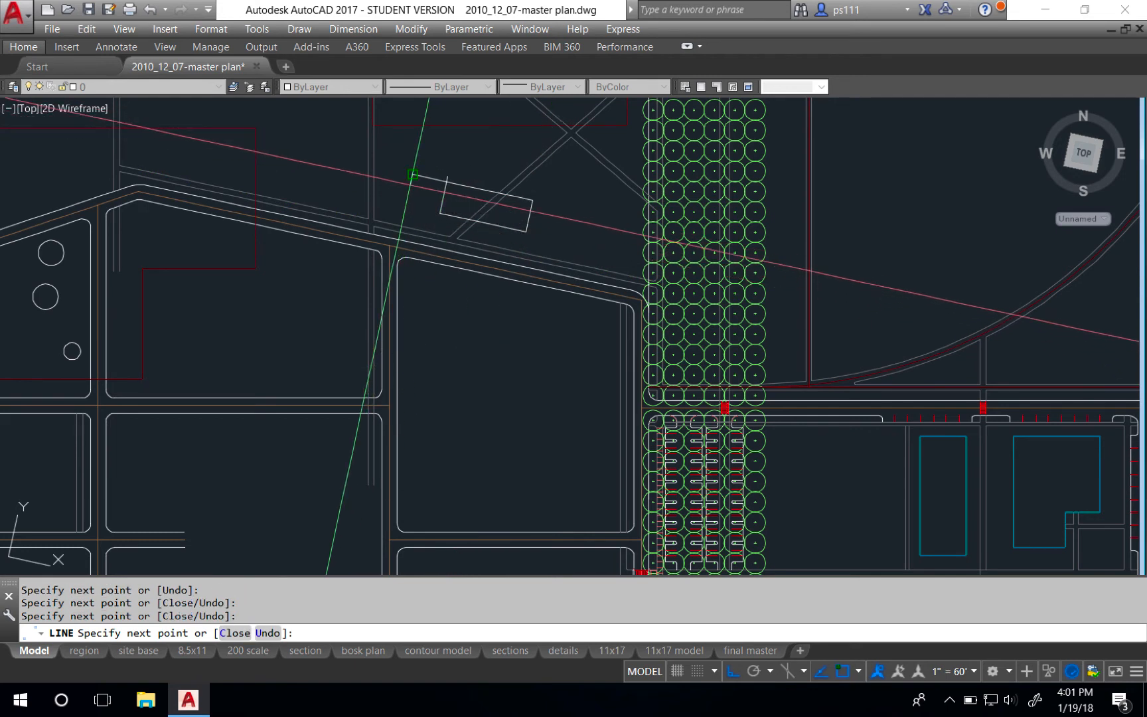
key("Escape")
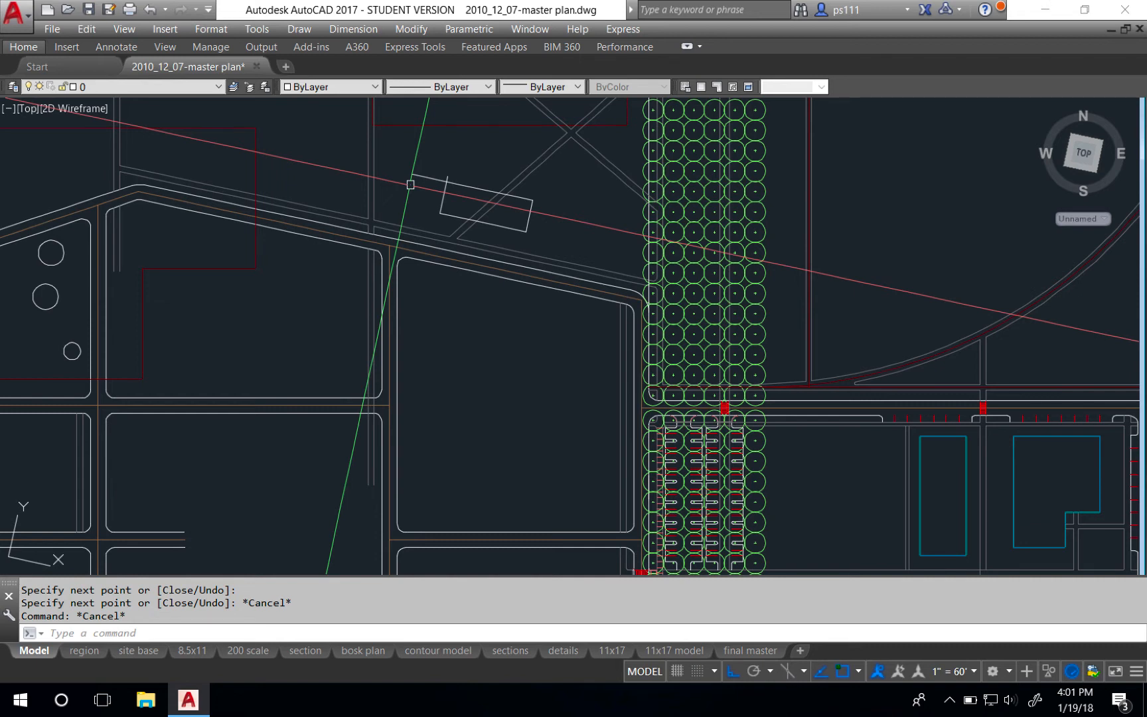
Run PLAN on the current UCS so the roadway and rectangle display horizontally
type("PLAN")
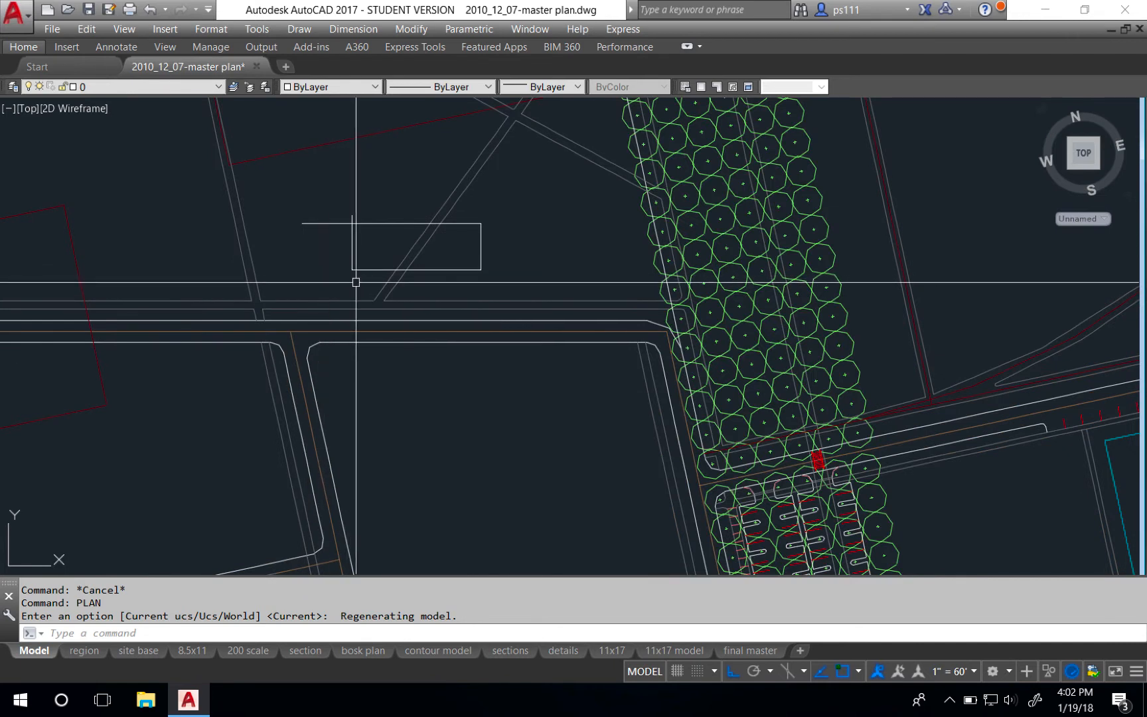
mouse_move(324, 228)
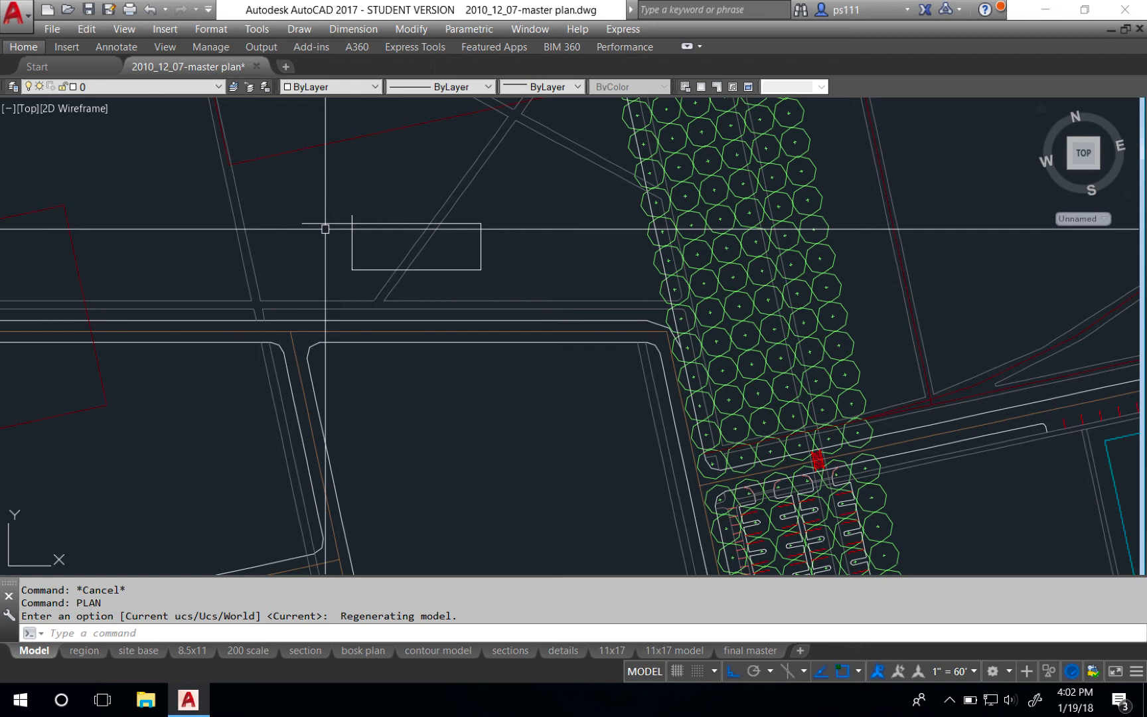
Restore the World UCS using the UCS command's W option
type("u")
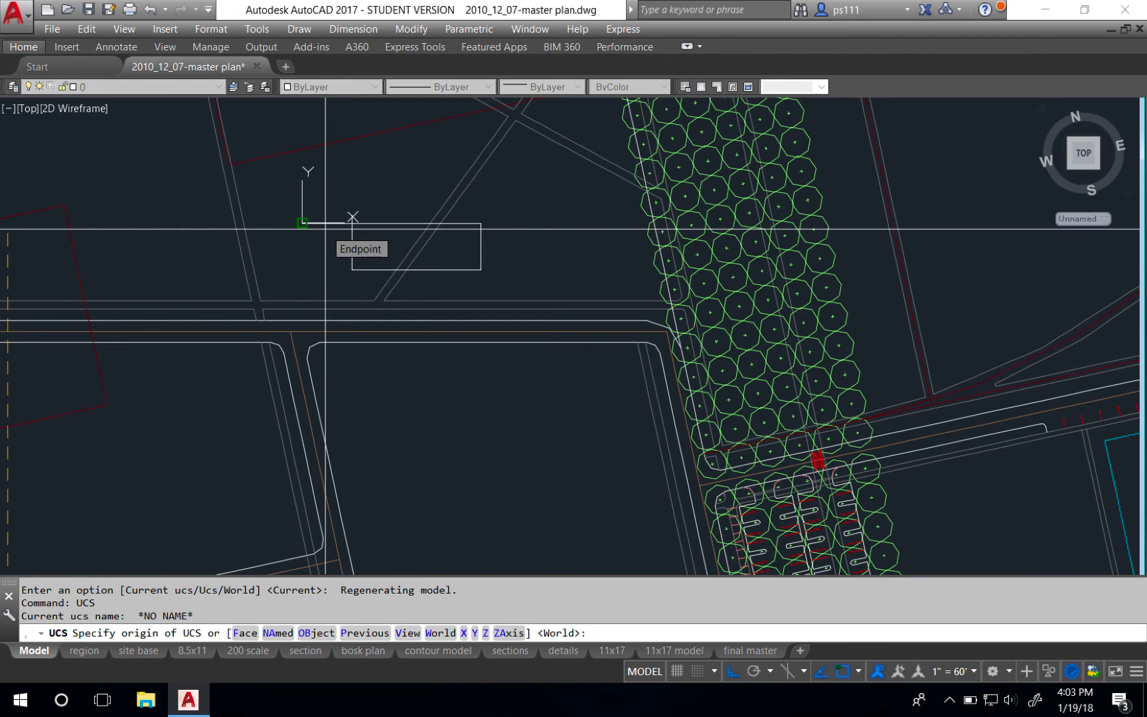
type("w")
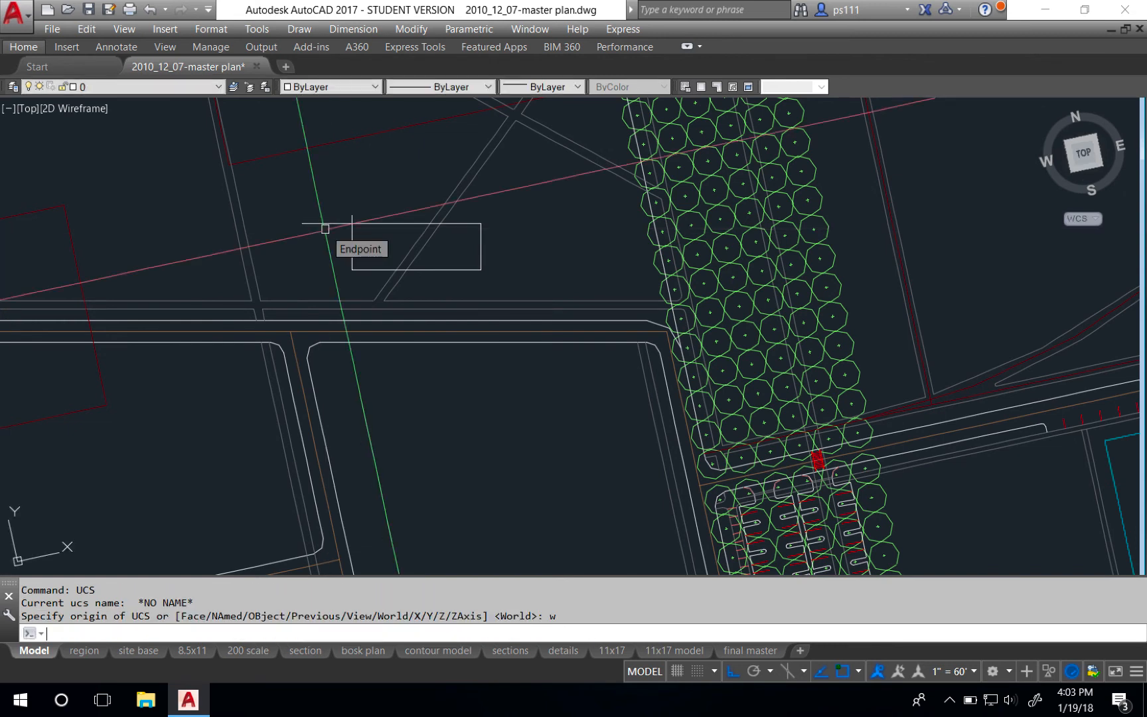